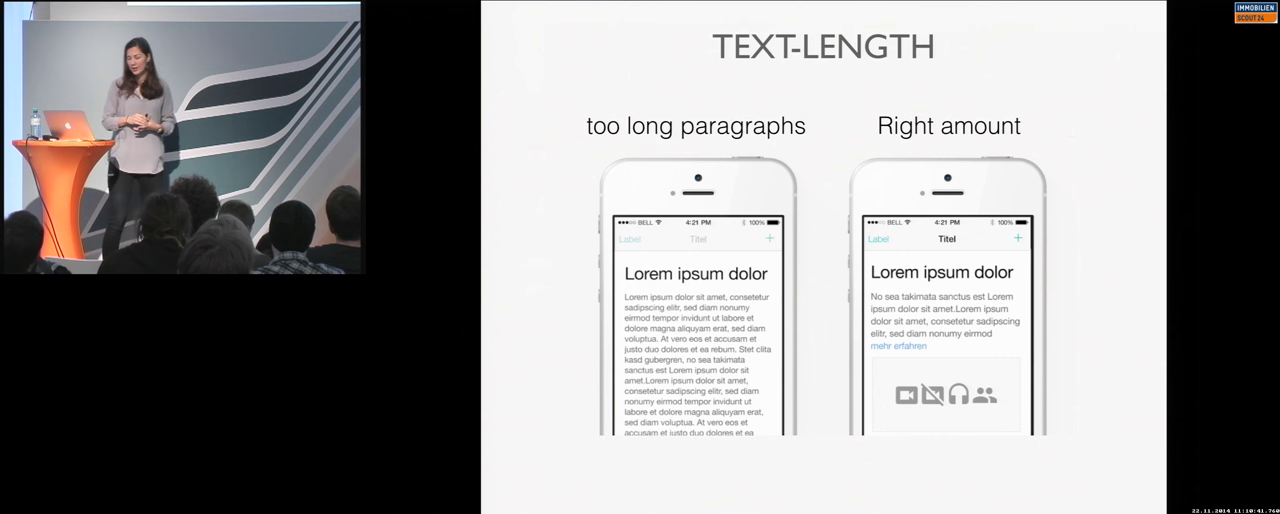
pyautogui.press('right')
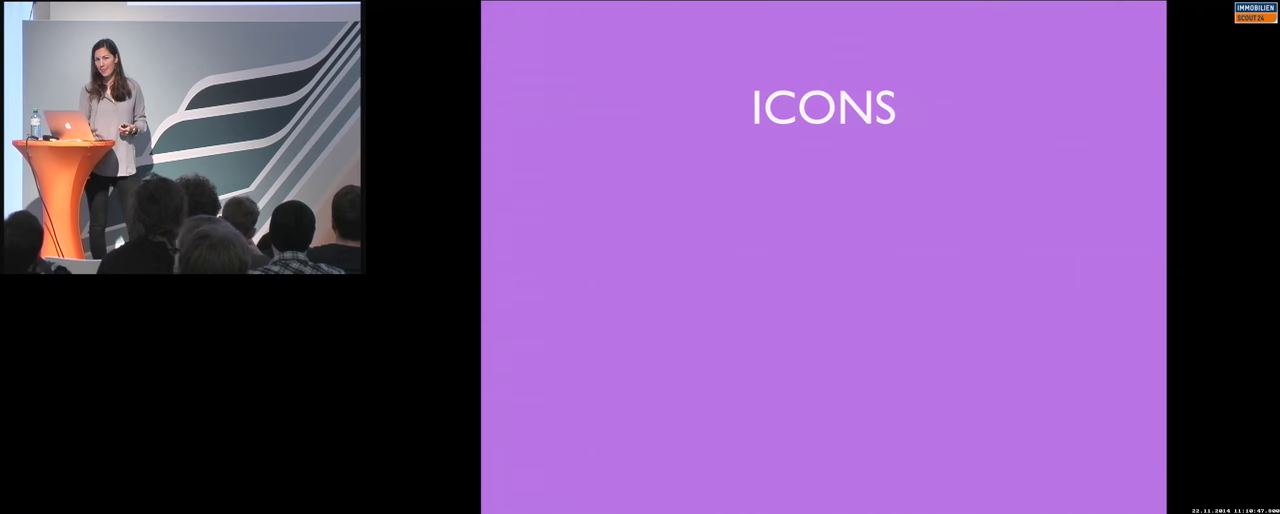
pyautogui.press('Right')
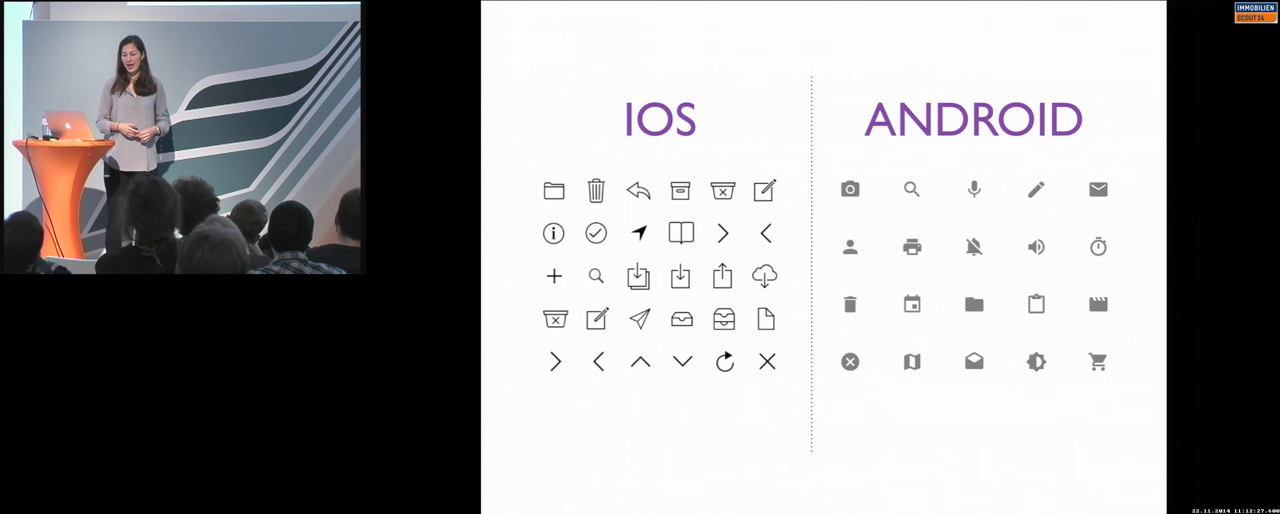
pyautogui.press('Right')
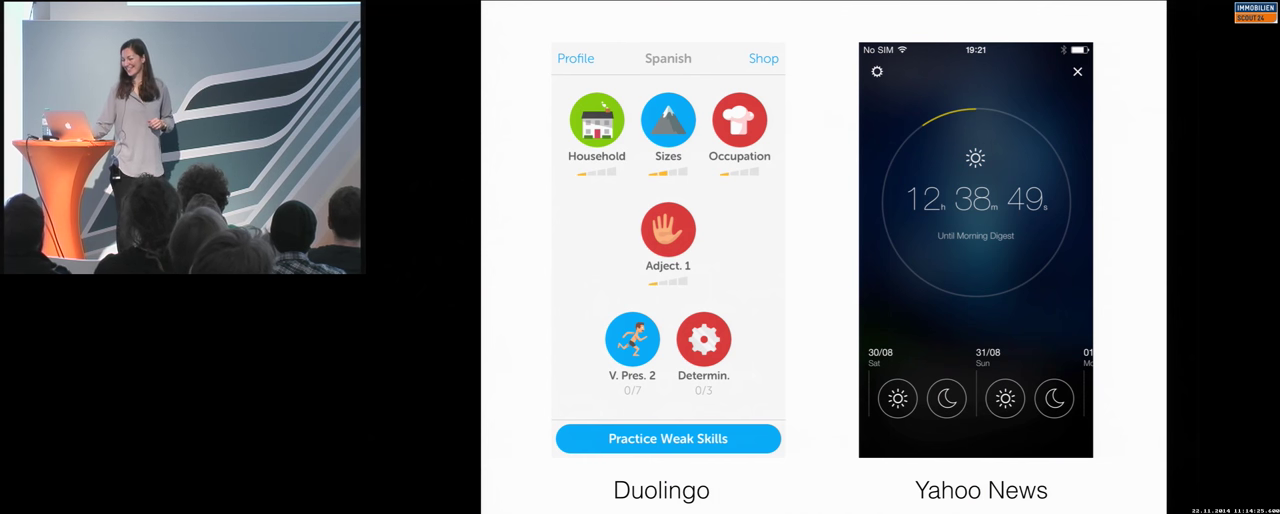
pyautogui.press('Right')
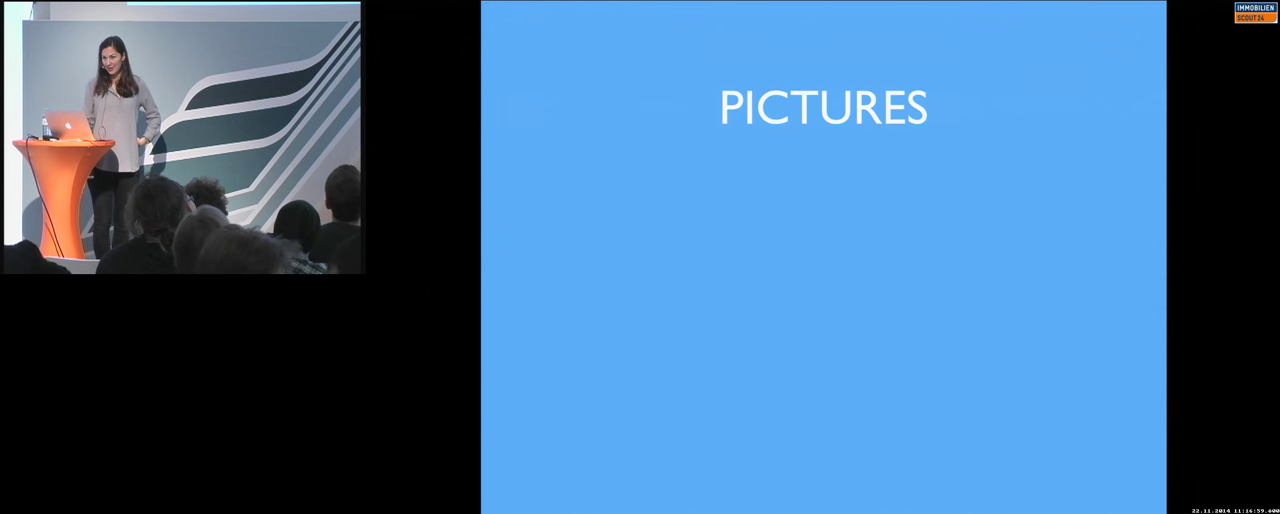
pyautogui.press('Right')
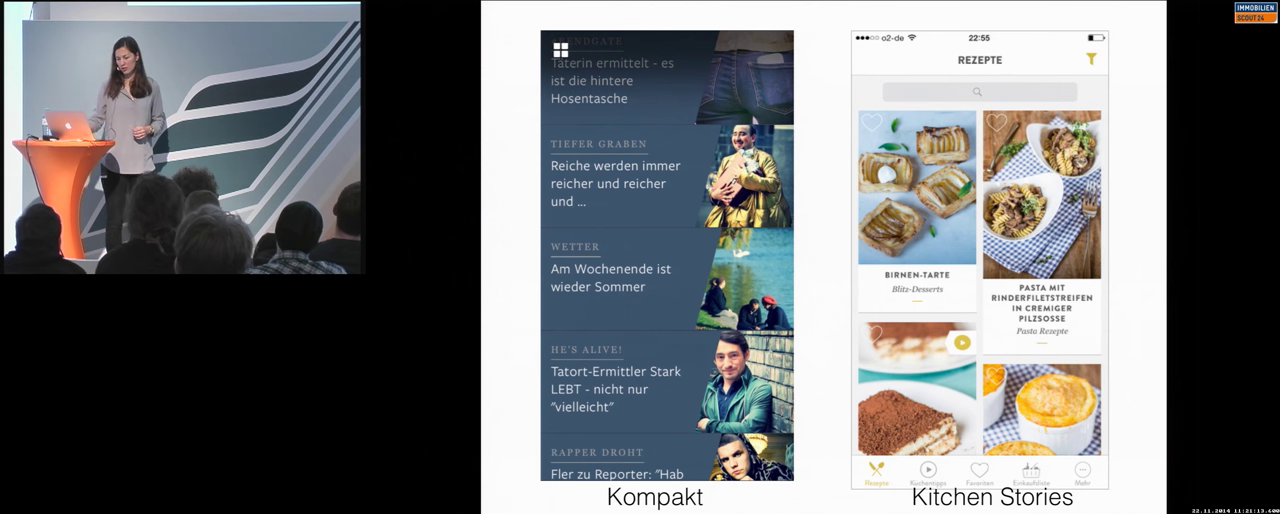
pyautogui.press('right')
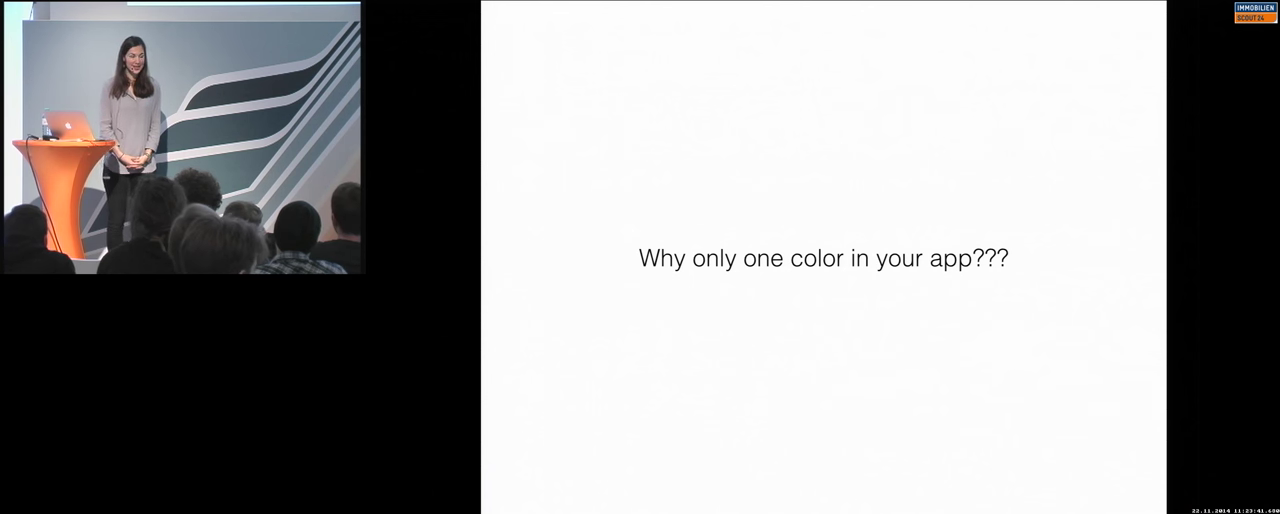
pyautogui.press('Right')
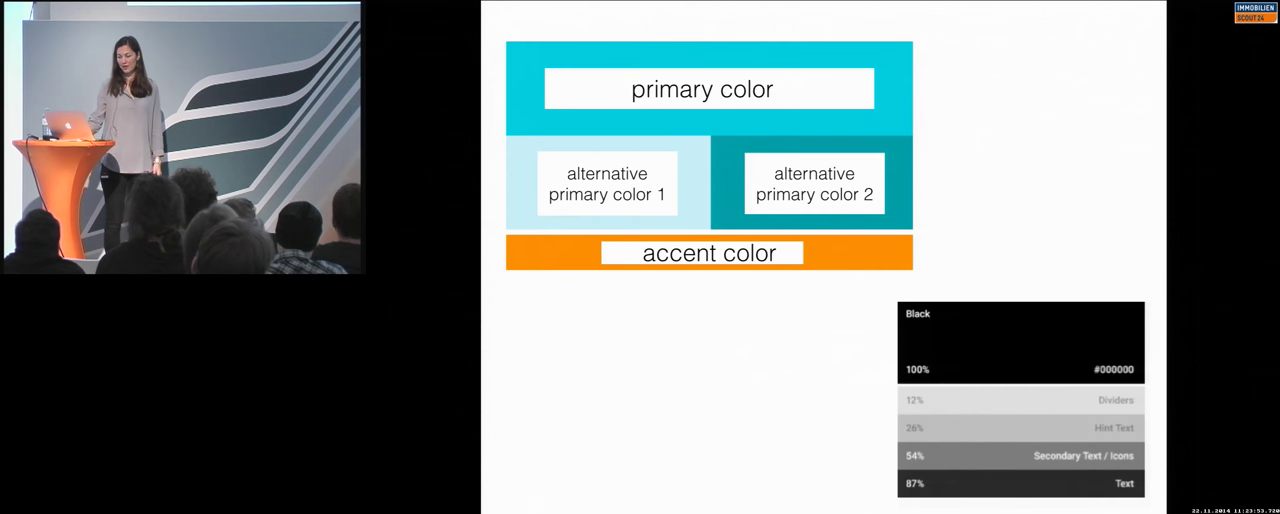